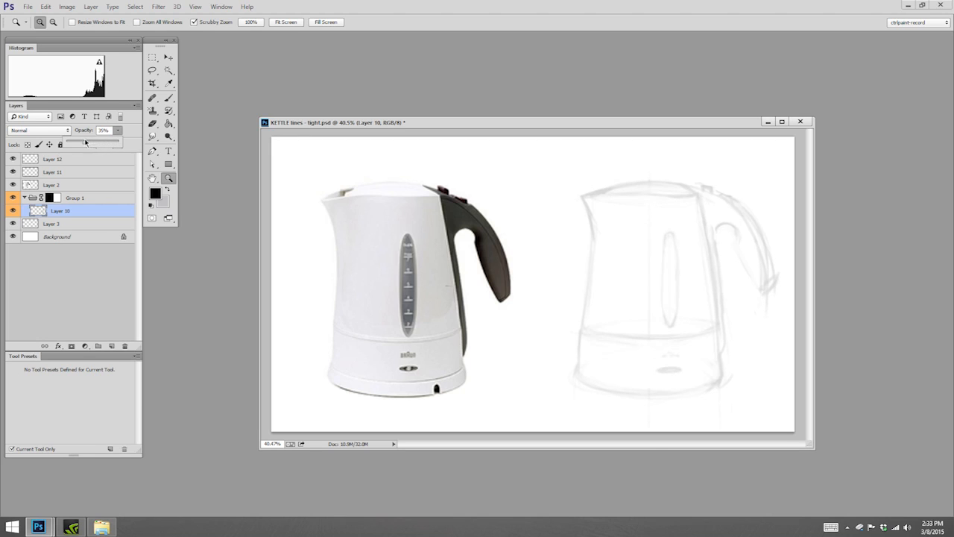
# - Fade the sketch layer, pick a new layer and ink the kettle's left body edge in black
pyautogui.click(152, 97)
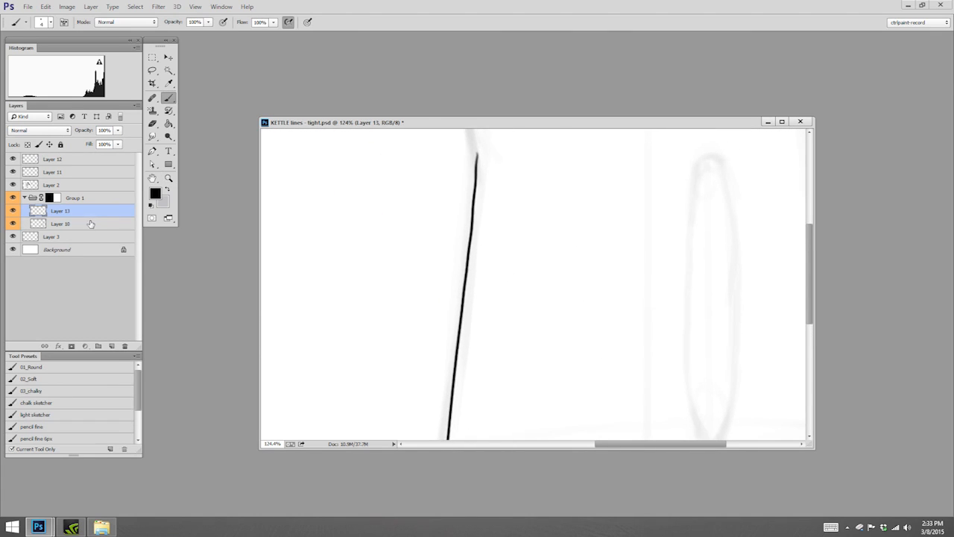
pyautogui.click(59, 224)
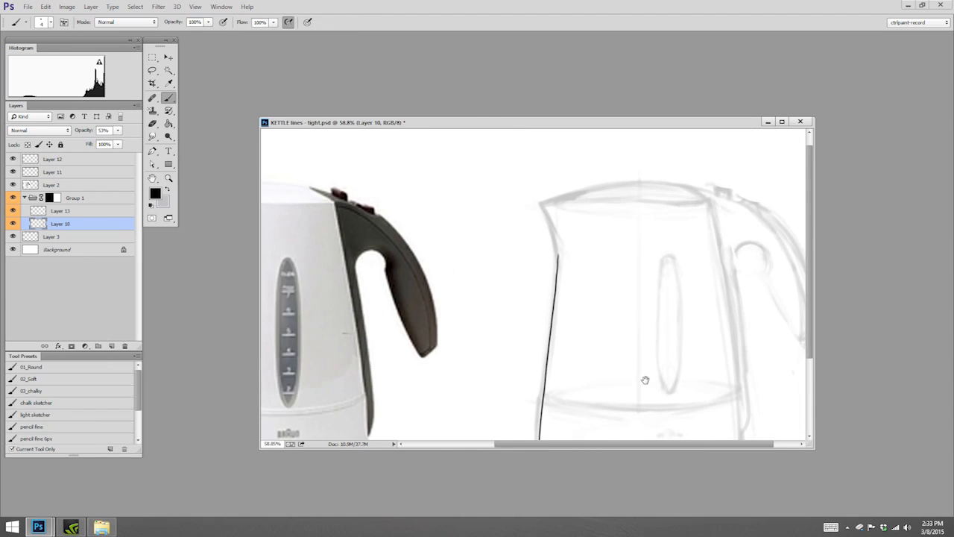
pyautogui.click(60, 212)
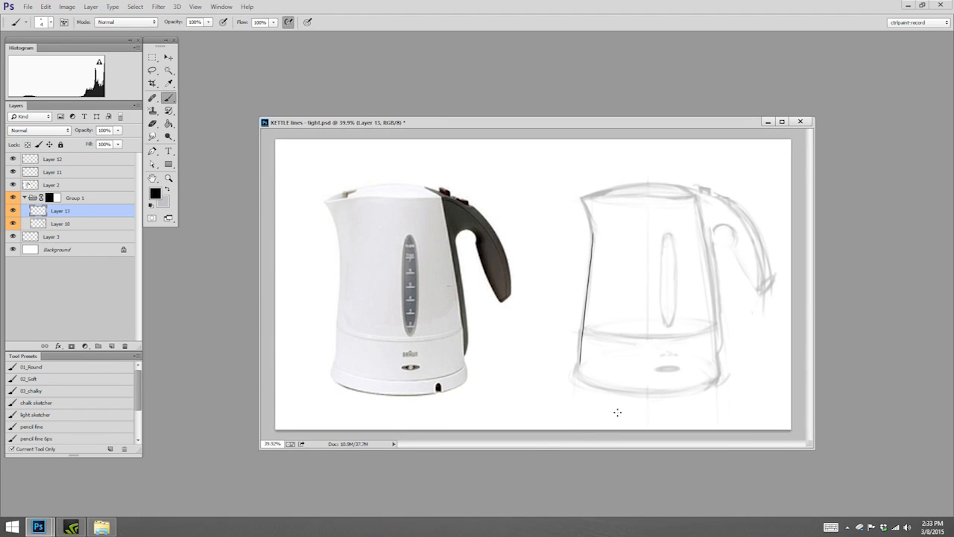
pyautogui.click(220, 6)
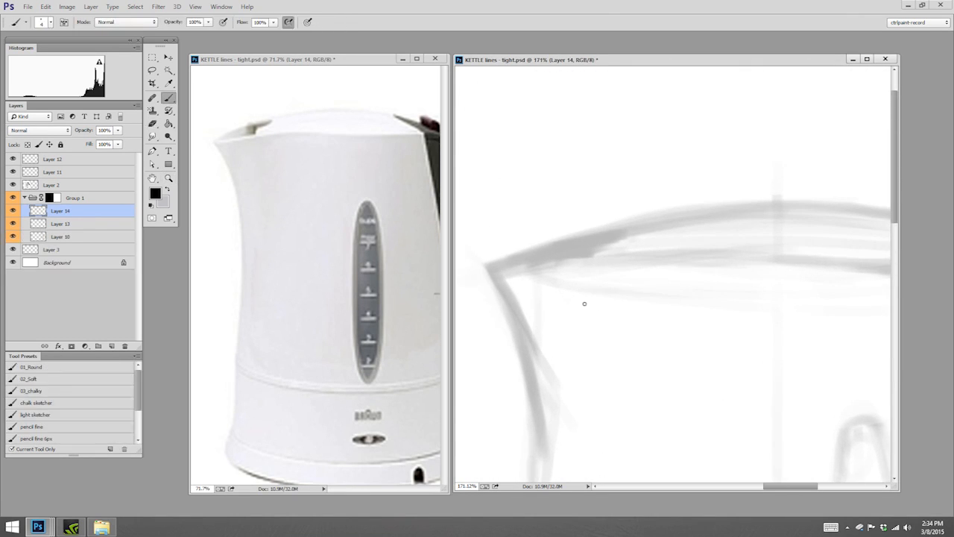
pyautogui.moveTo(576, 260)
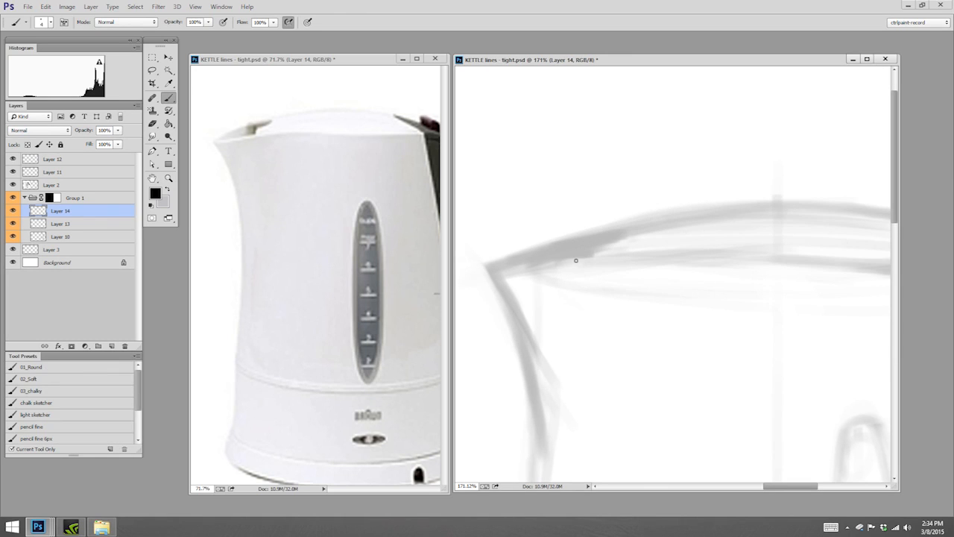
pyautogui.moveTo(640, 238)
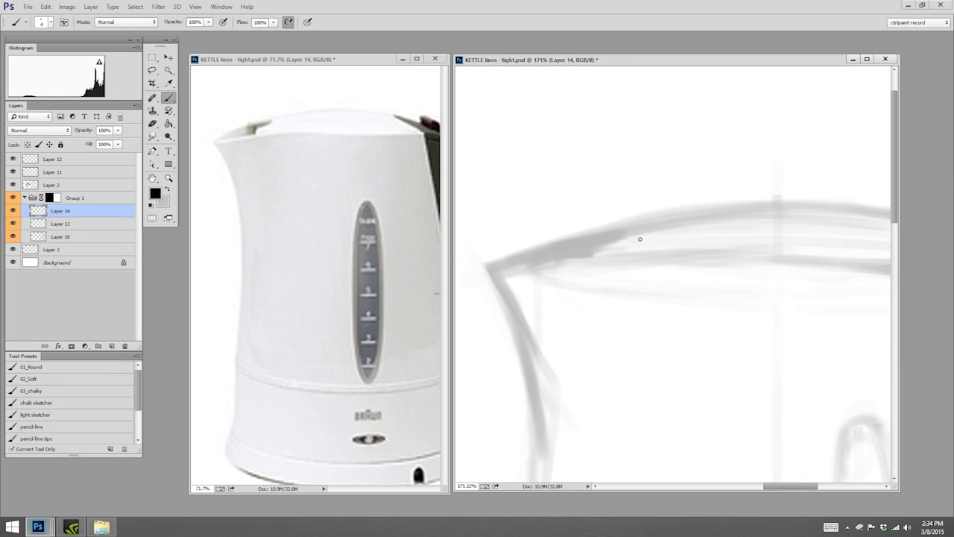
pyautogui.moveTo(613, 259)
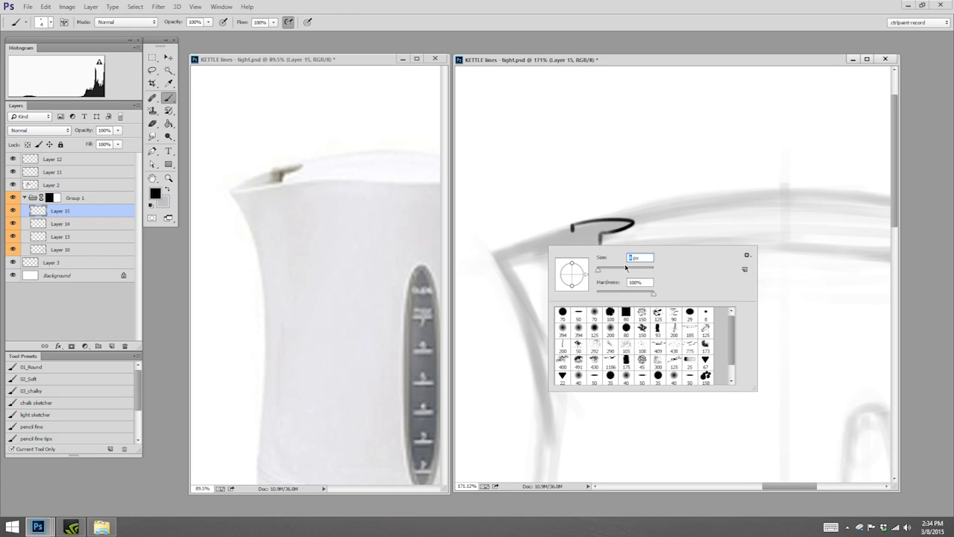
# - With a finer brush, ink the lid edge with its notched step and extend it across the top
pyautogui.click(546, 240)
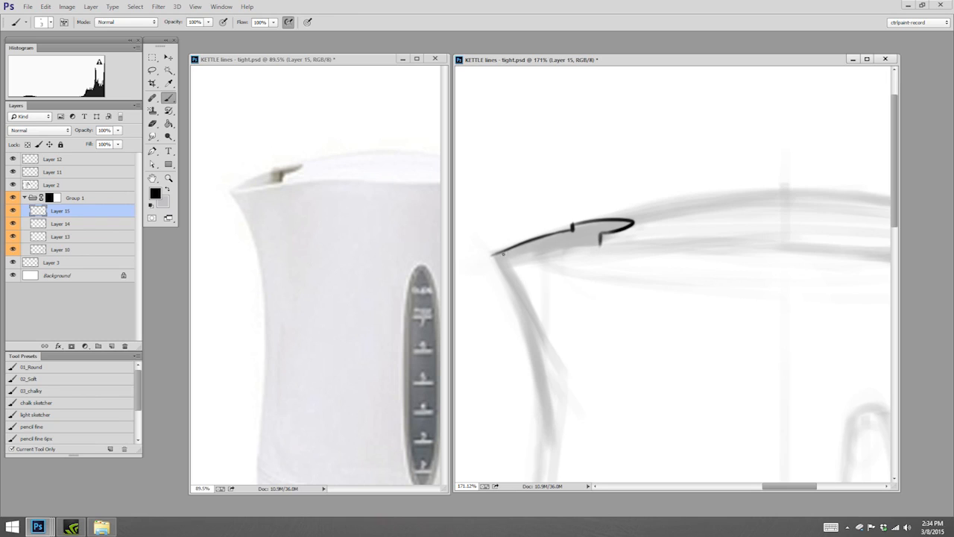
pyautogui.moveTo(504, 254); pyautogui.dragTo(594, 246)
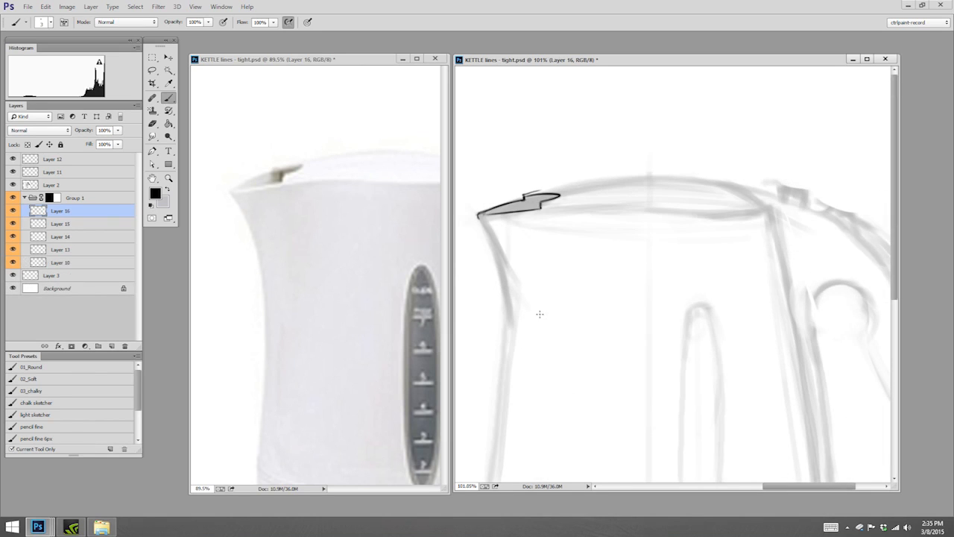
pyautogui.moveTo(531, 352)
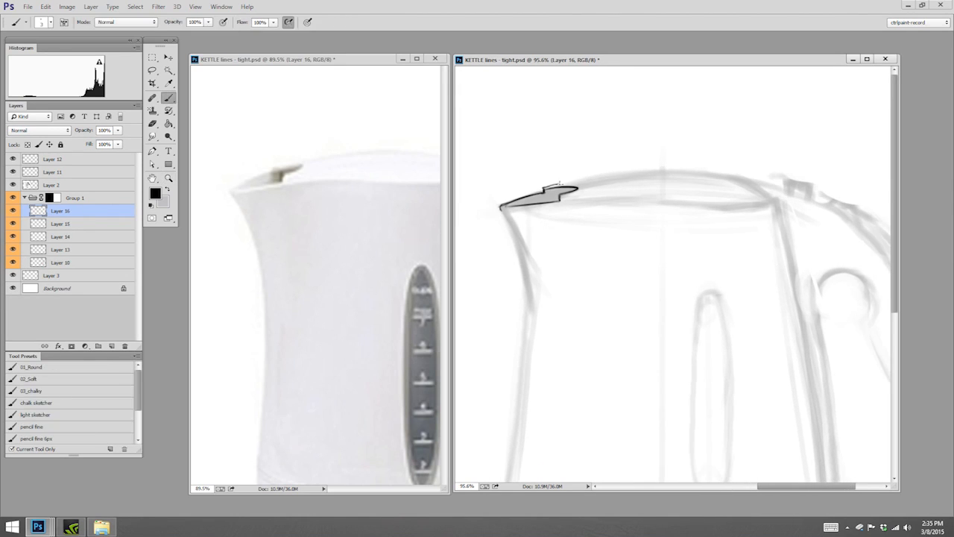
pyautogui.moveTo(555, 185); pyautogui.dragTo(749, 187)
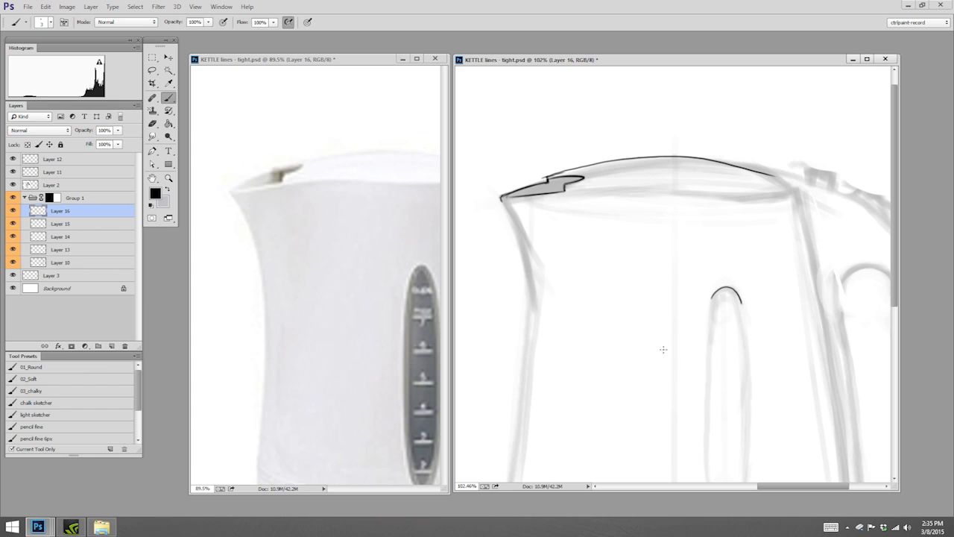
pyautogui.moveTo(712, 357)
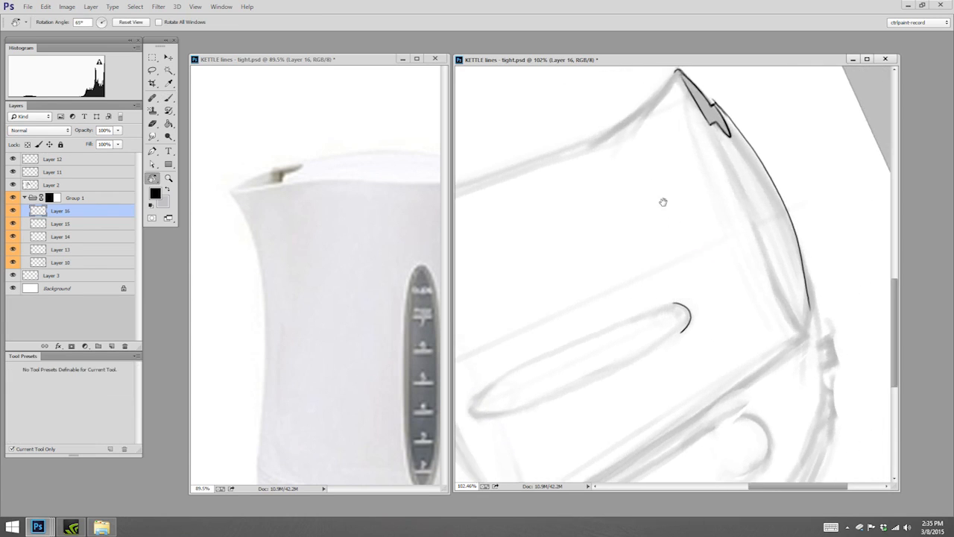
# - Rotate the canvas to a comfortable angle and ink the contour along the rim edge
pyautogui.moveTo(663, 203); pyautogui.dragTo(708, 274)
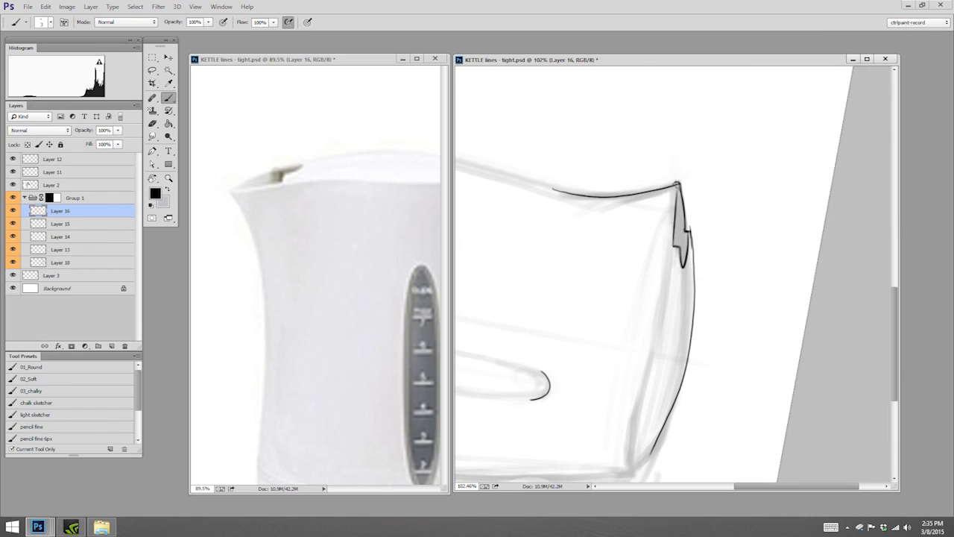
pyautogui.moveTo(539, 185); pyautogui.dragTo(674, 186)
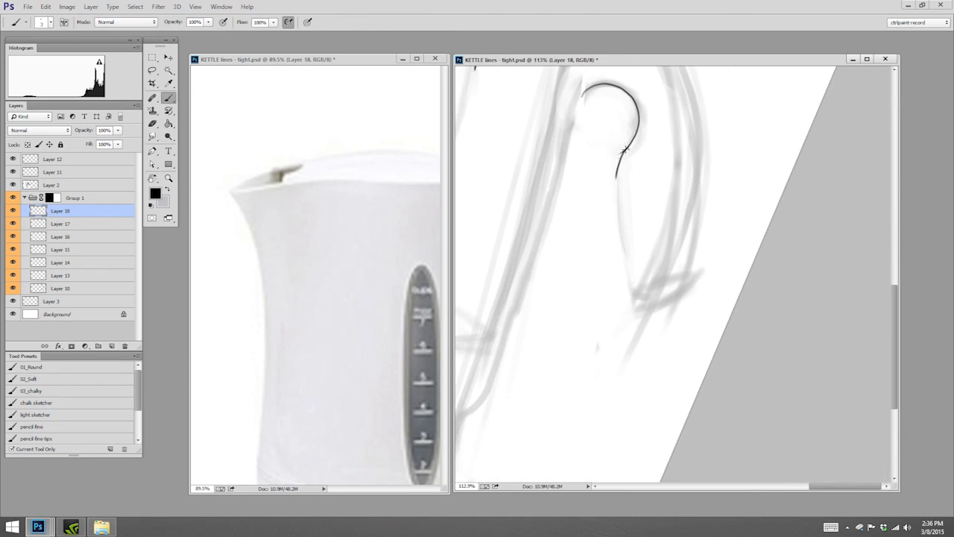
# - Ink the handle's inner curve from the top down around its lower end to the tip
pyautogui.moveTo(624, 149); pyautogui.dragTo(643, 304)
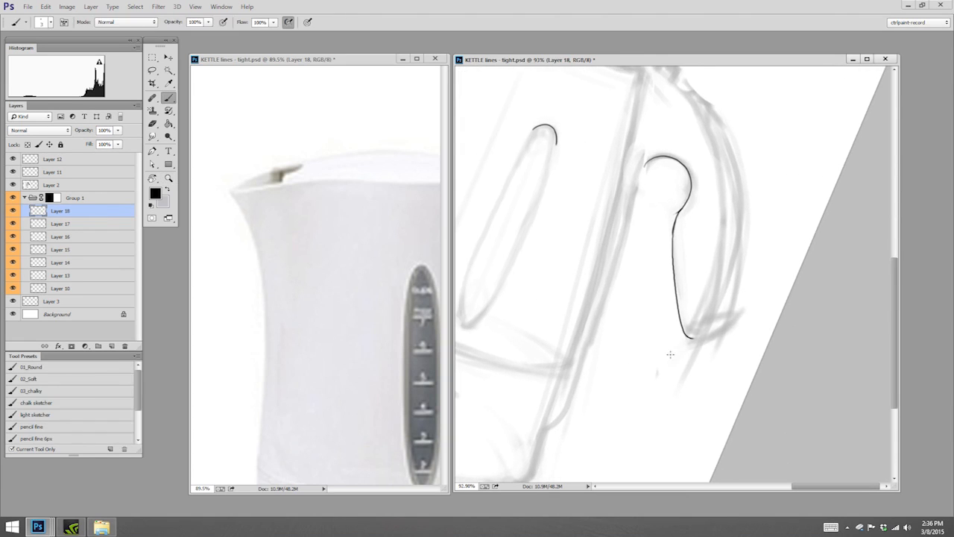
pyautogui.moveTo(714, 290)
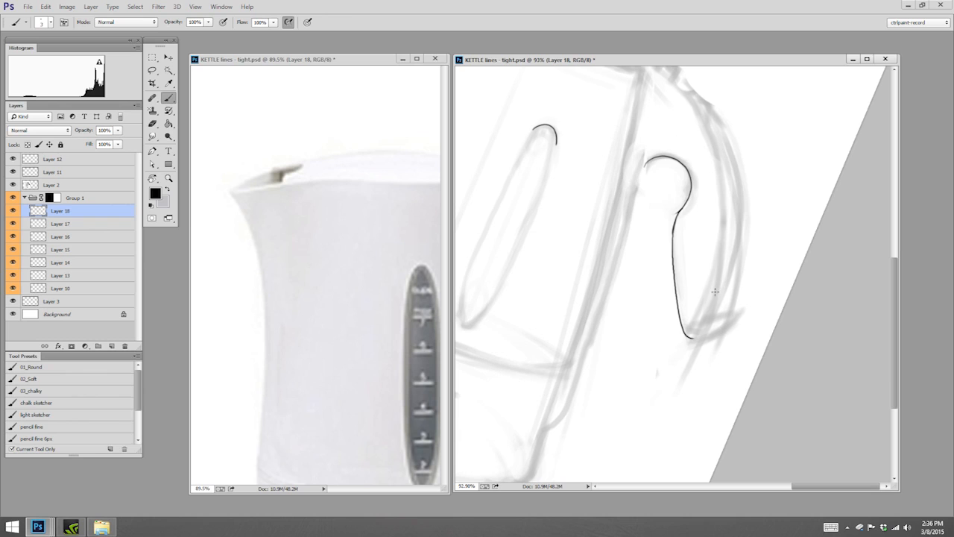
pyautogui.scroll(-3)
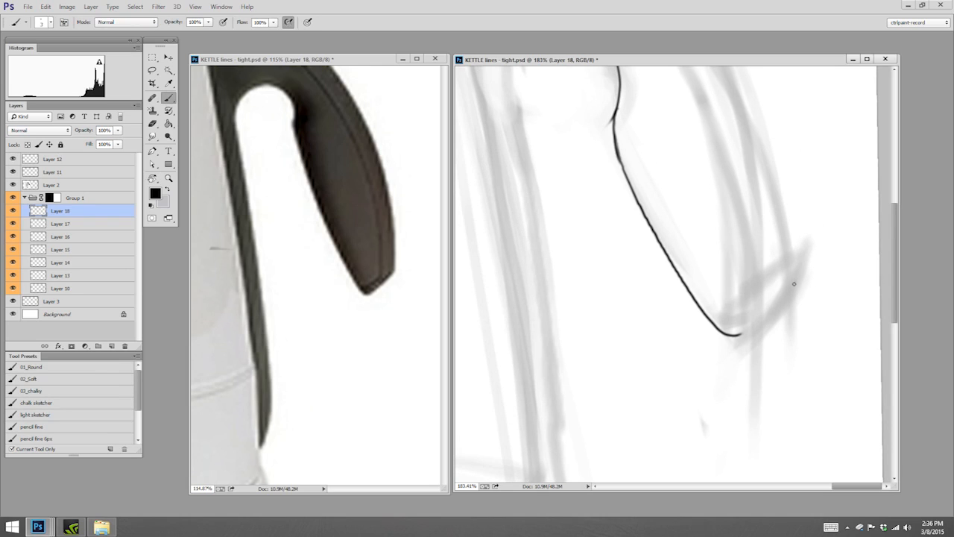
pyautogui.moveTo(739, 334); pyautogui.dragTo(793, 284)
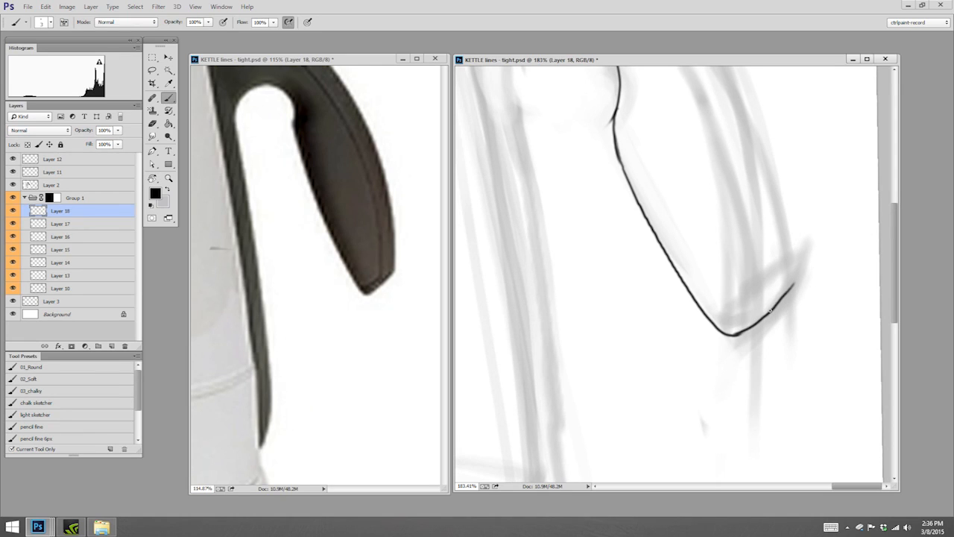
pyautogui.moveTo(734, 340); pyautogui.dragTo(802, 280)
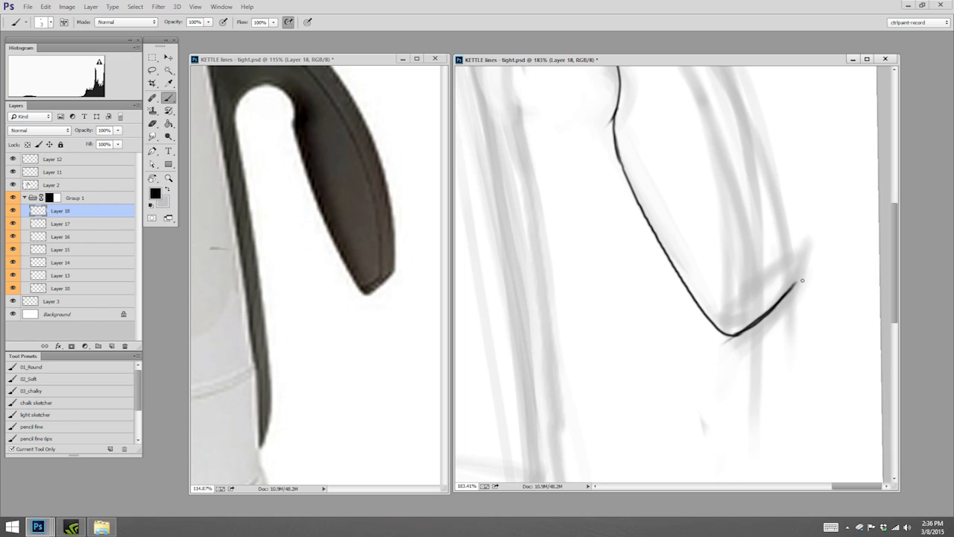
pyautogui.moveTo(805, 280); pyautogui.dragTo(716, 355)
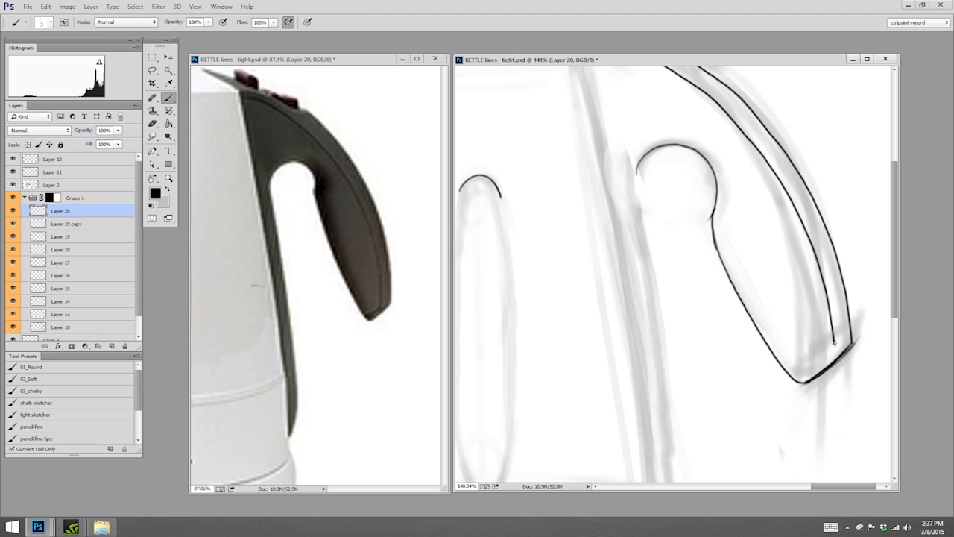
# - Ink the handle's outer edge and close off its bottom tip
pyautogui.moveTo(835, 343); pyautogui.dragTo(793, 373)
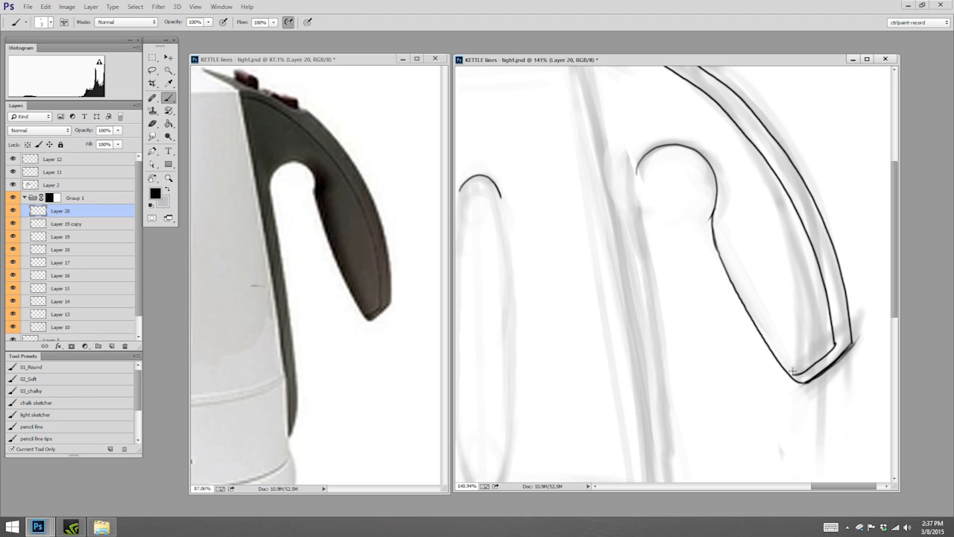
pyautogui.moveTo(790, 373); pyautogui.dragTo(835, 346)
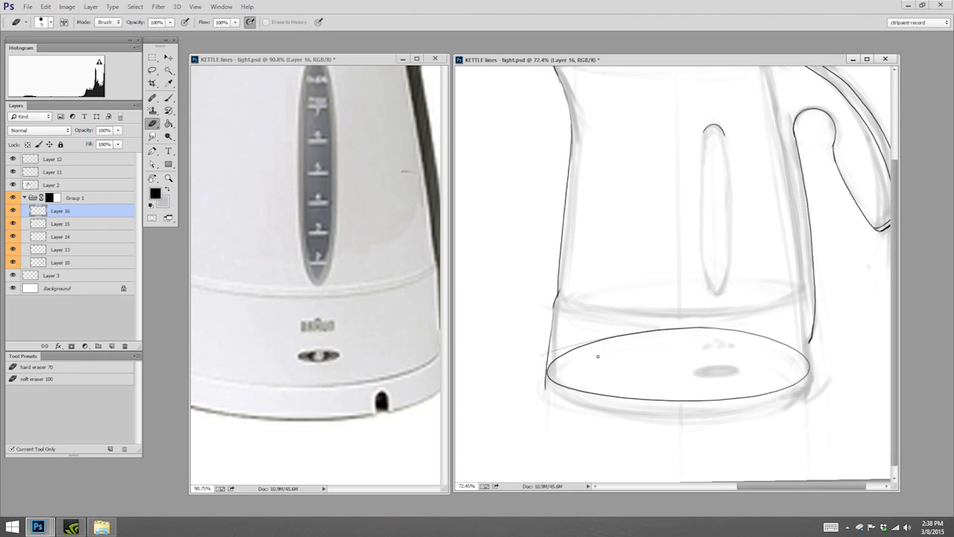
# - Erase the back arc of the base ellipse and clean leftover marks along the front curve
pyautogui.moveTo(598, 356); pyautogui.dragTo(752, 331)
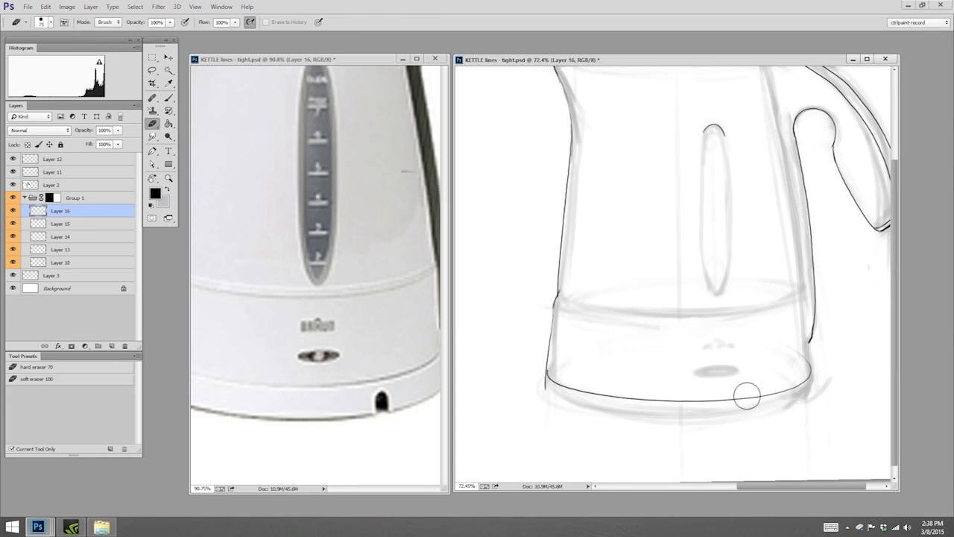
pyautogui.moveTo(749, 395); pyautogui.dragTo(813, 359)
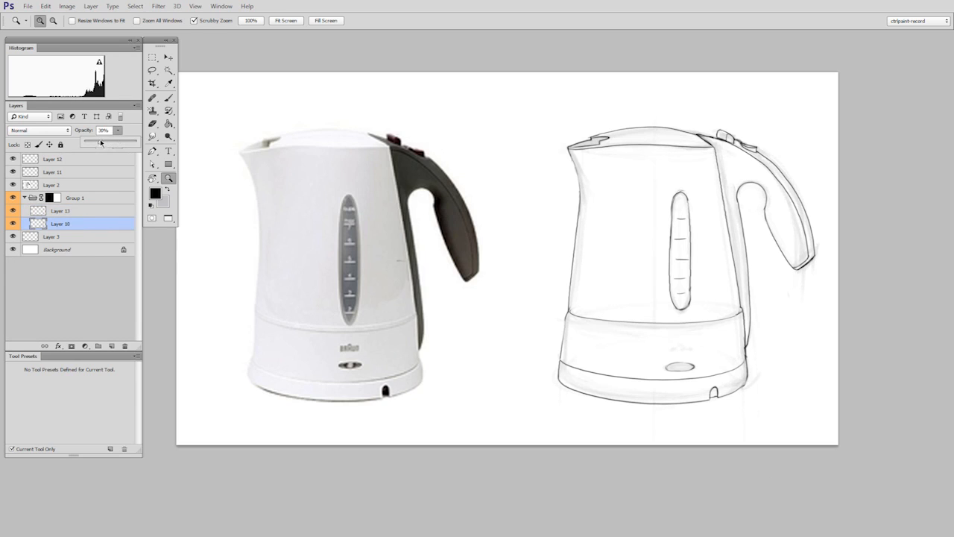
# - Drag the sketch layer's opacity down so only the clean black kettle drawing remains
pyautogui.moveTo(101, 140); pyautogui.dragTo(88, 140)
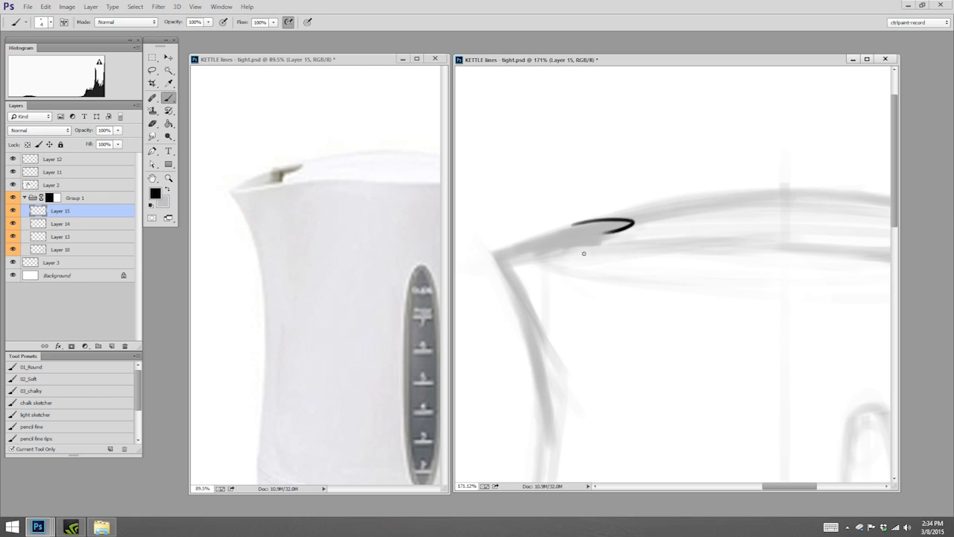
# - Ink a short black stroke over the lid edge at the knob
pyautogui.moveTo(585, 253); pyautogui.dragTo(615, 231)
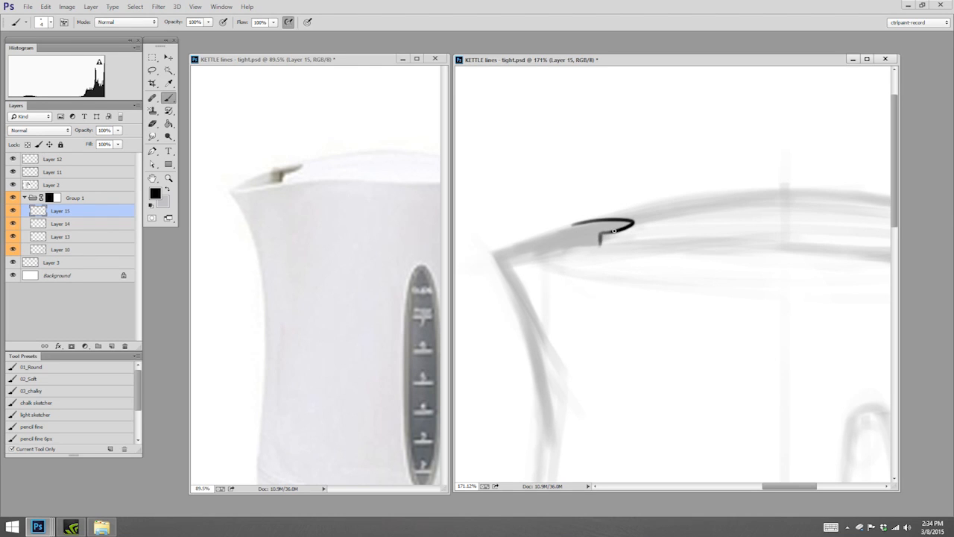